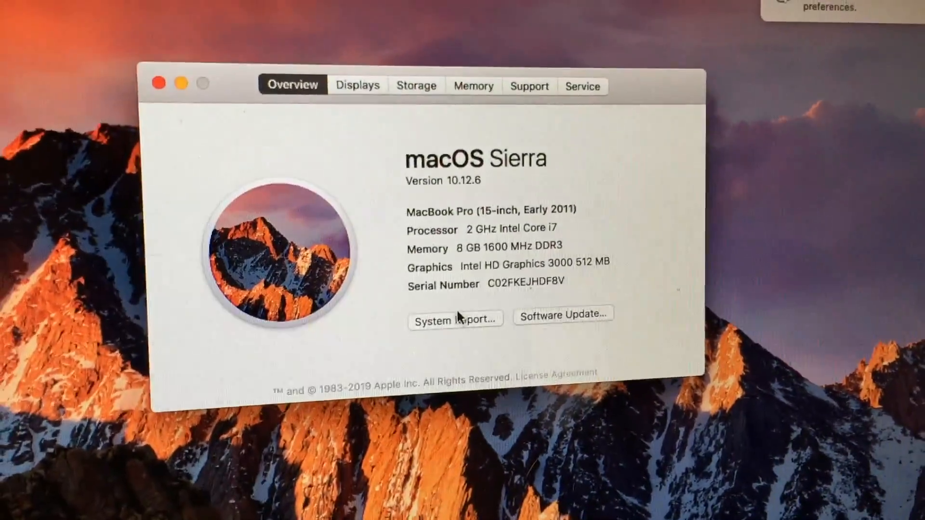
# View the System Report's Graphics/Displays page showing Intel HD Graphics 3000 with 512 MB VRAM.
pyautogui.click(454, 320)
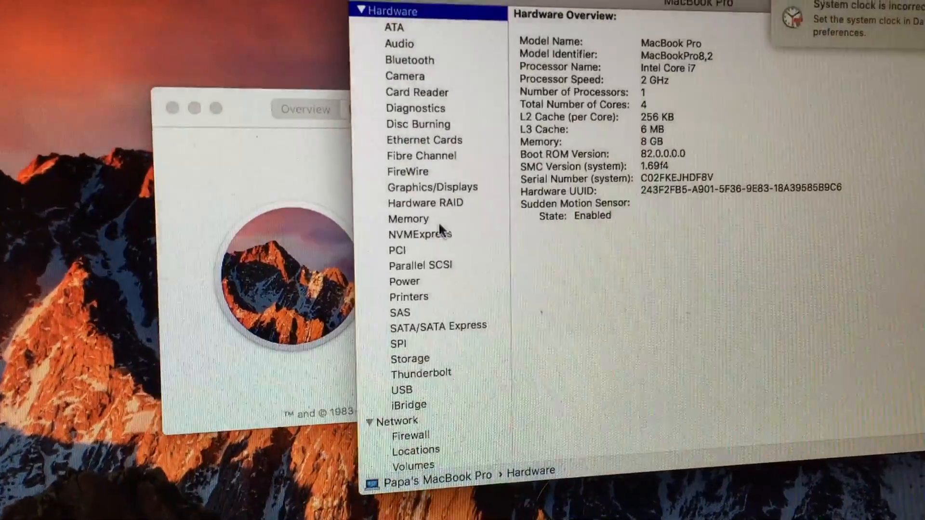
pyautogui.click(433, 186)
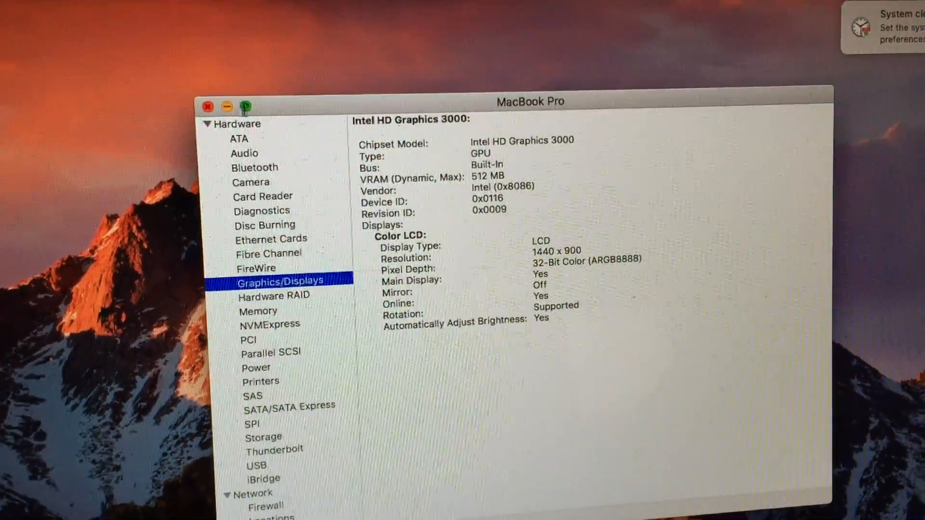
# Close the System Information window and choose Shut Down from the Apple menu.
pyautogui.click(207, 107)
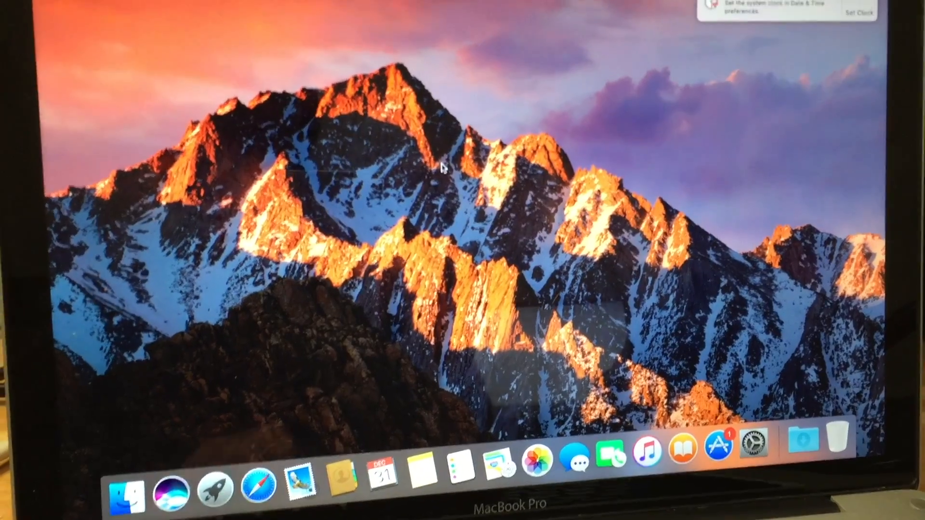
pyautogui.click(11, 6)
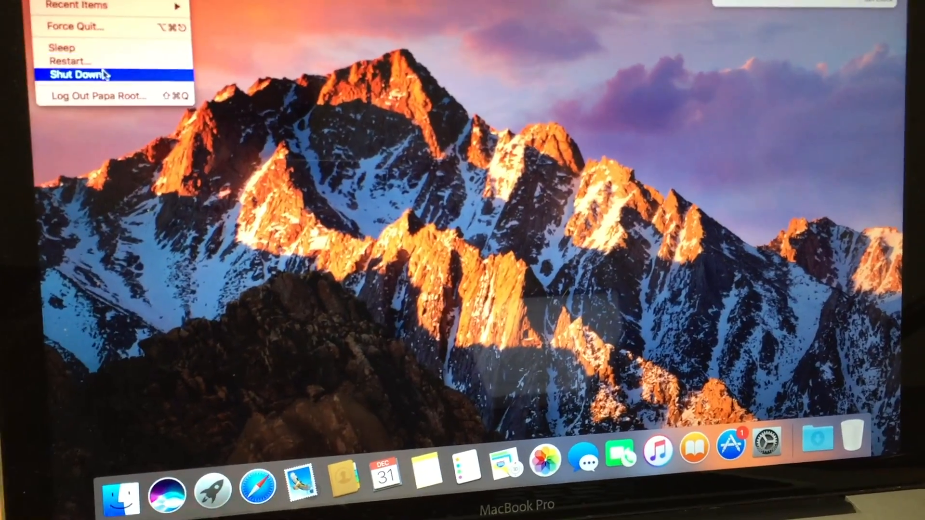